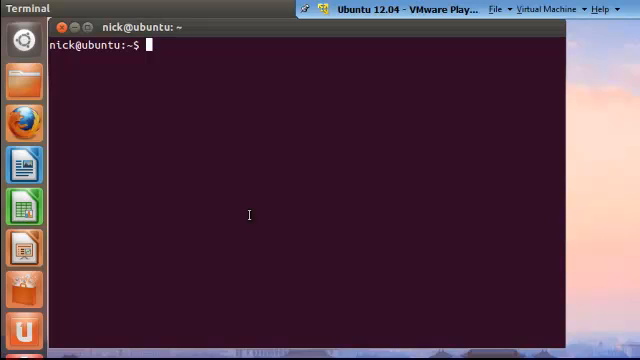
# Step: Try removing the Homework folder with rmdir; it fails because the folder is not empty
pyautogui.write('rmdir')
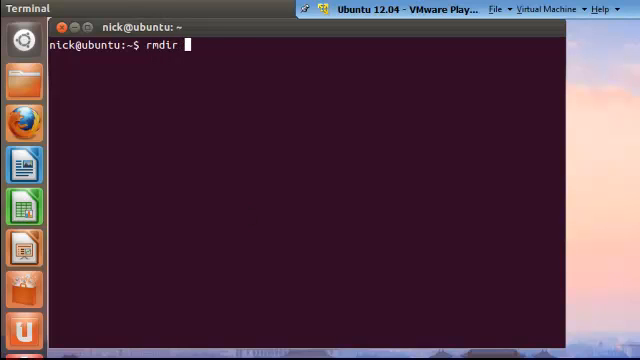
pyautogui.write('Homework')
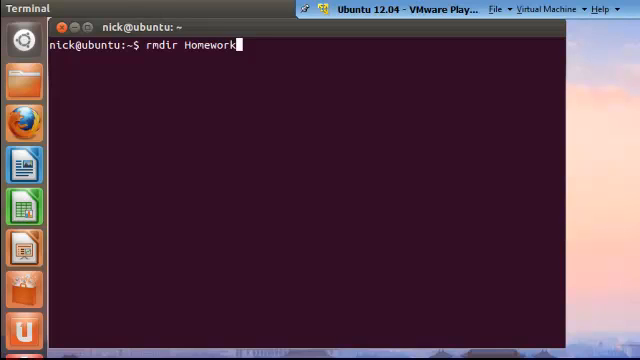
pyautogui.press('Return')
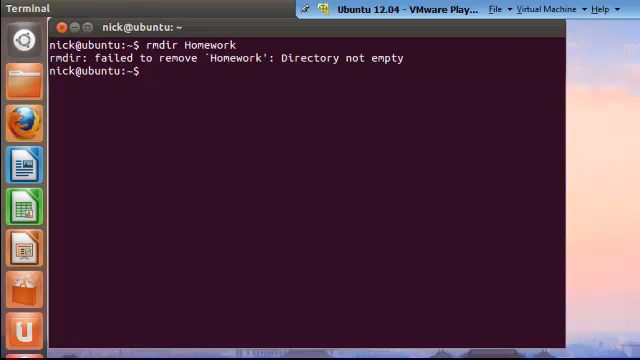
# Step: Enter the Homework folder, delete hw1.txt, and return to the home directory
pyautogui.write('cd')
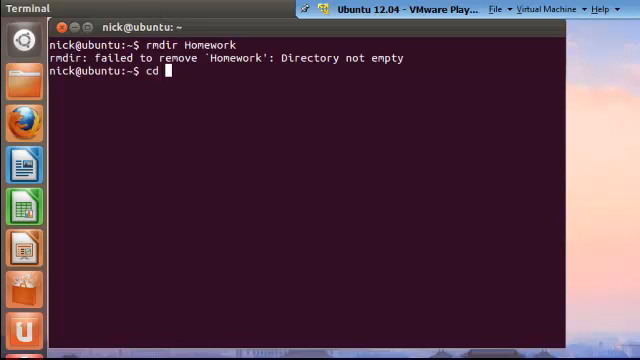
pyautogui.write('Homewo')
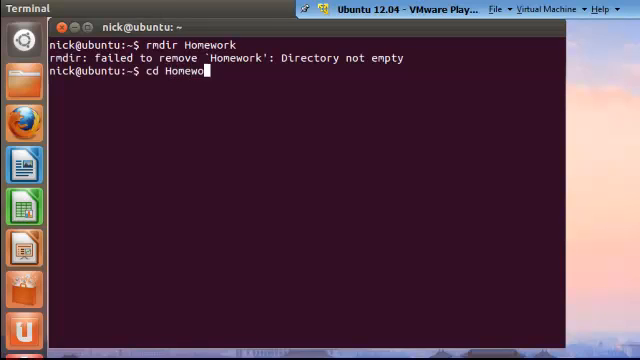
pyautogui.press('Return')
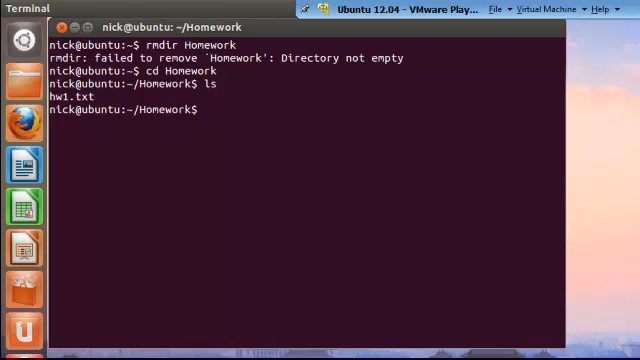
pyautogui.write('rm')
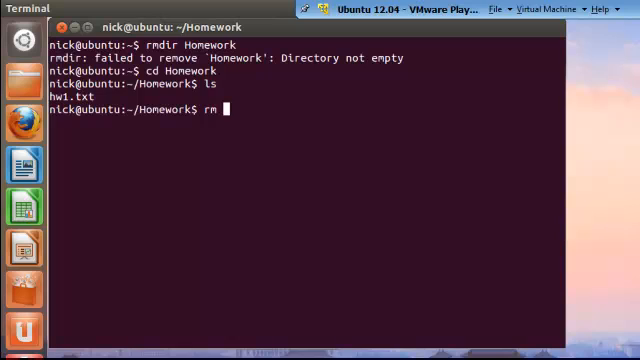
pyautogui.write('hw')
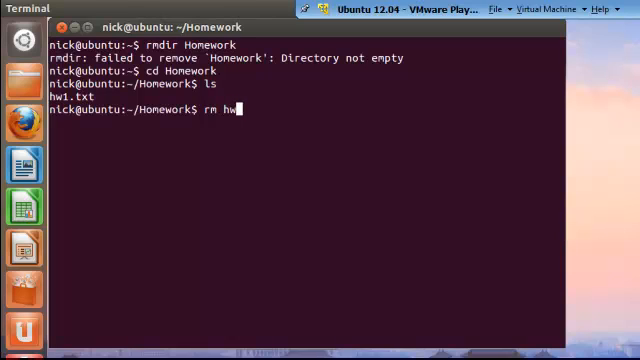
pyautogui.write('1.txt')
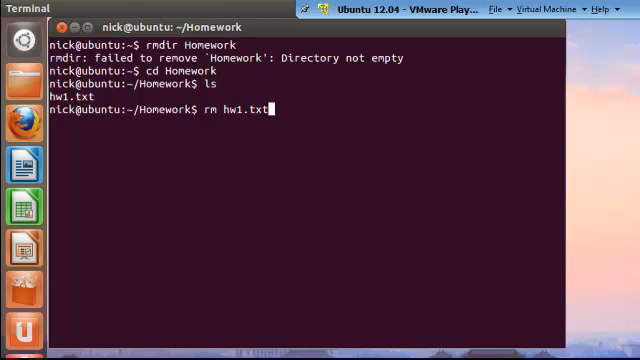
pyautogui.press('Return')
pyautogui.write('ls')
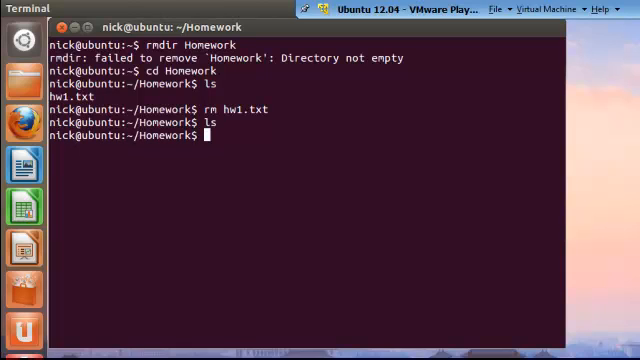
pyautogui.write('cd')
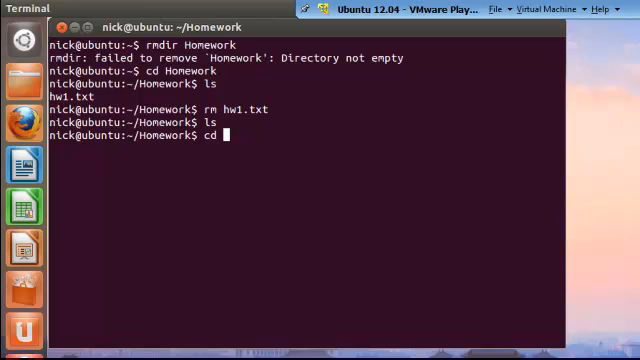
pyautogui.press('Return')
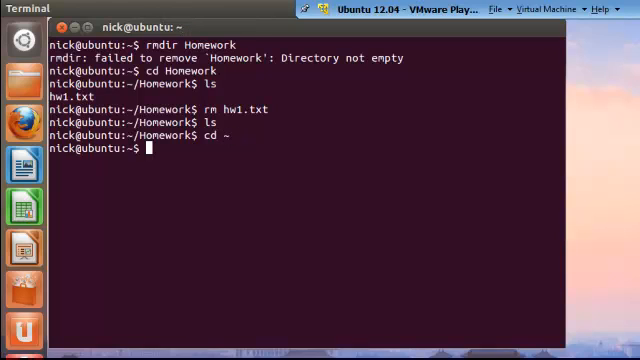
# Step: Remove the empty Homework folder with rmdir and list the home directory
pyautogui.write('rmdir Ho')
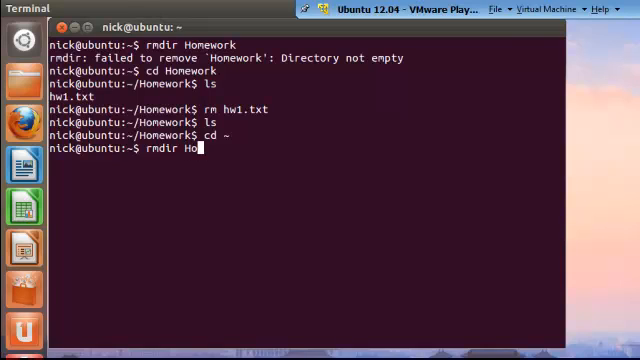
pyautogui.write('mework')
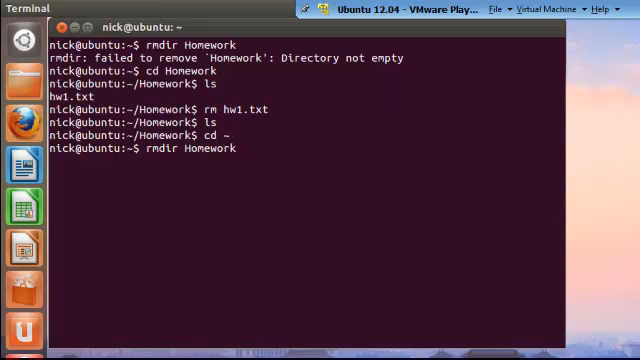
pyautogui.press('Return')
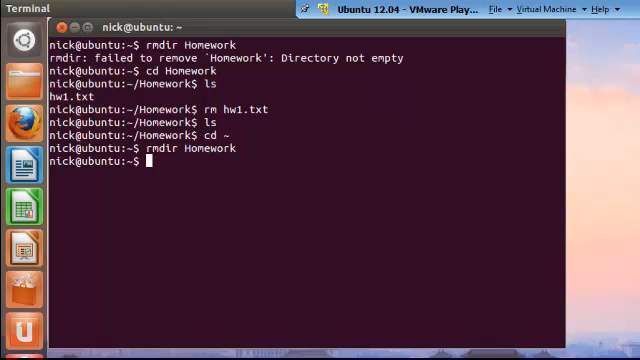
pyautogui.write('ls')
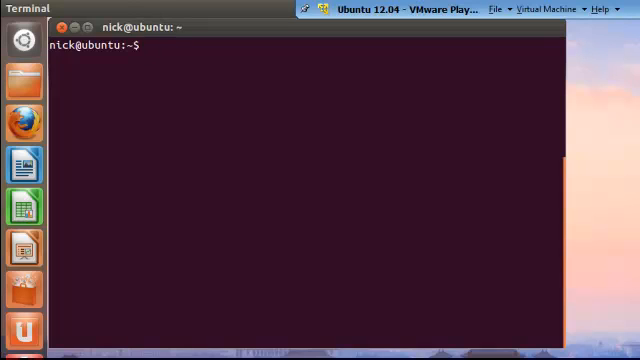
# Step: Open calculator.py in nano to view its 34-line Python calculator script
pyautogui.write('nano')
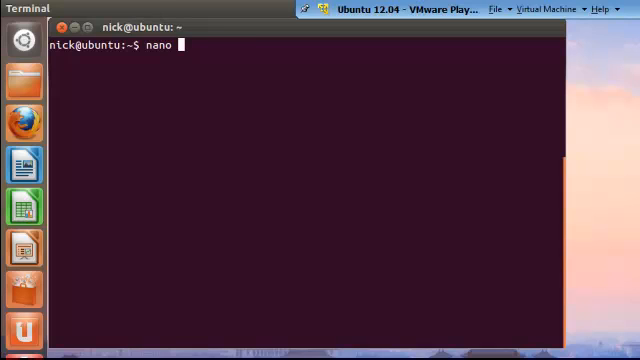
pyautogui.write('calculator')
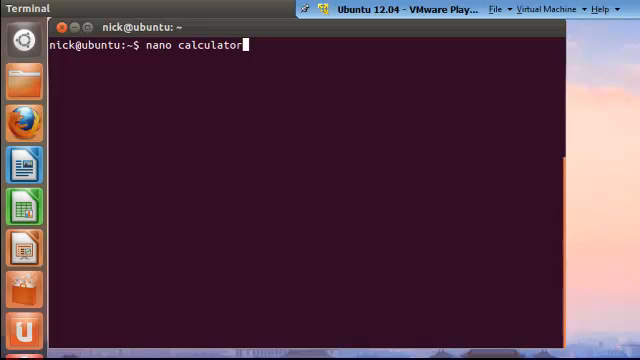
pyautogui.write('.py')
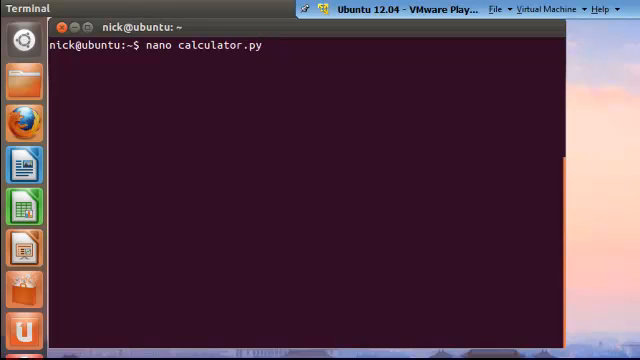
pyautogui.press('Return')
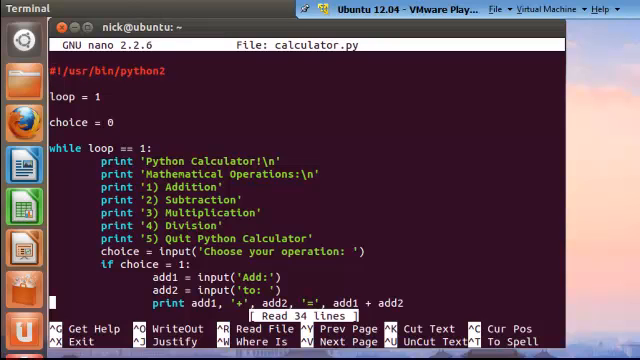
pyautogui.scroll(-3)
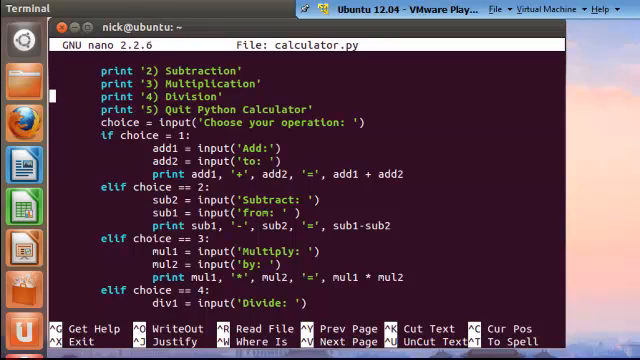
pyautogui.scroll(3)
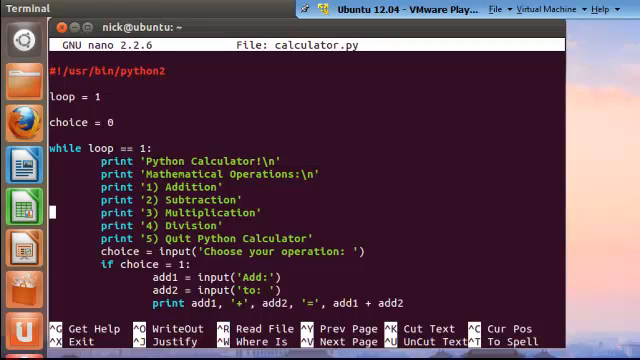
pyautogui.scroll(-3)
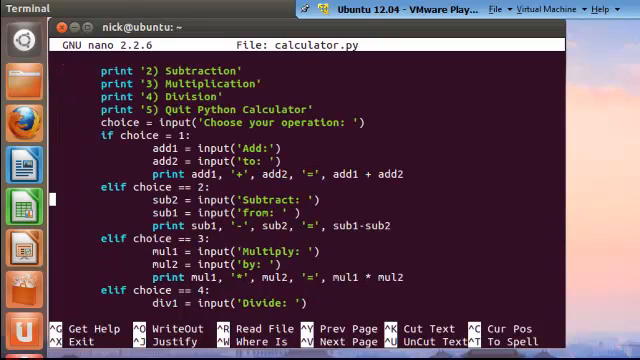
pyautogui.scroll(-3)
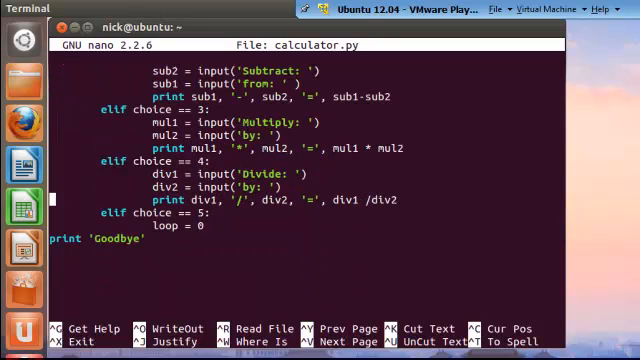
pyautogui.scroll(3)
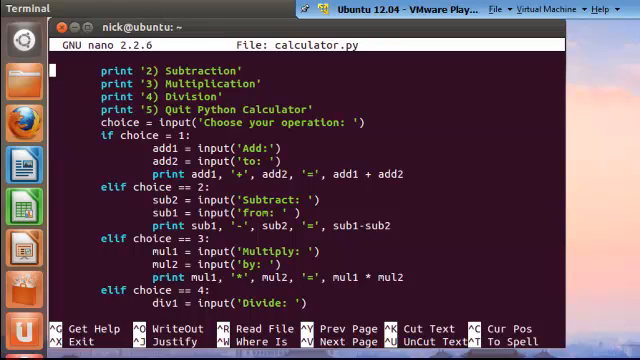
pyautogui.scroll(3)
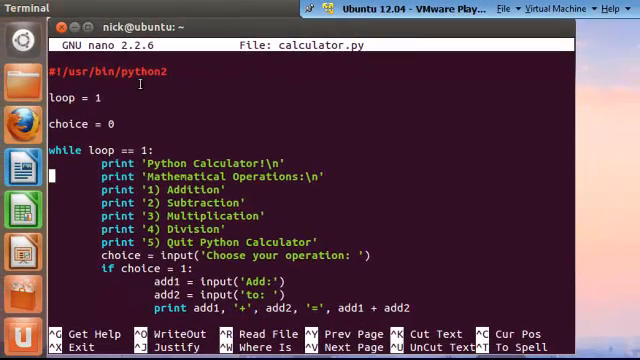
# Step: Exit nano and make /home/nick/calculator.py executable with chmod +x
pyautogui.press('ctrl+x')
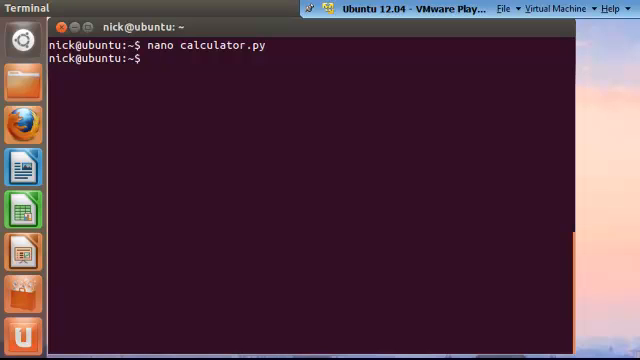
pyautogui.write('chmod +')
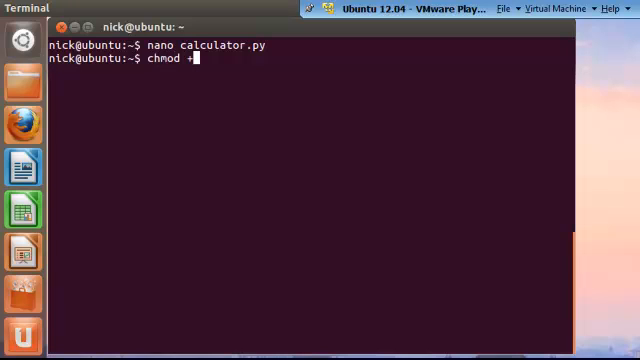
pyautogui.write('x ?')
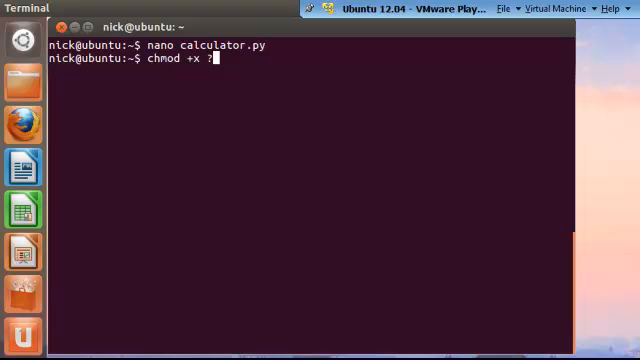
pyautogui.write('h')
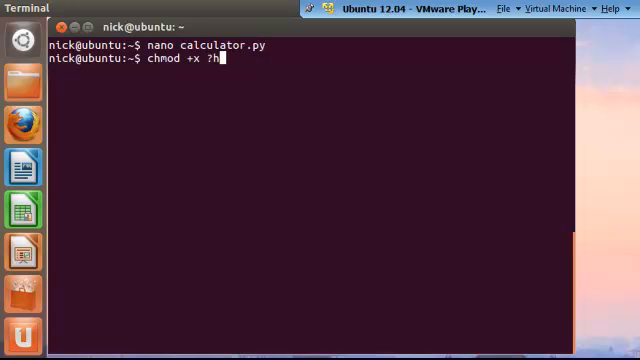
pyautogui.write('/ho')
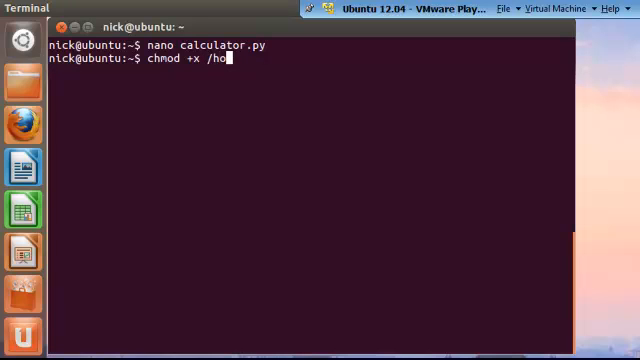
pyautogui.write('me/n')
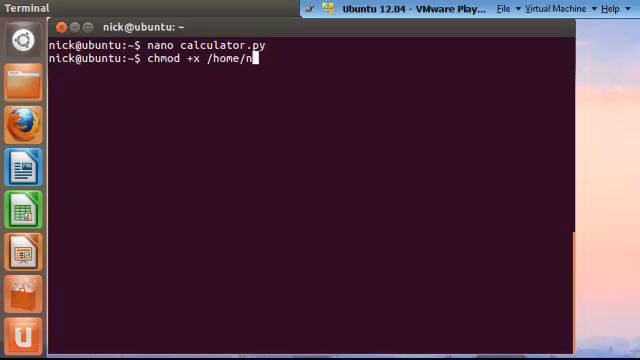
pyautogui.write('ick/j')
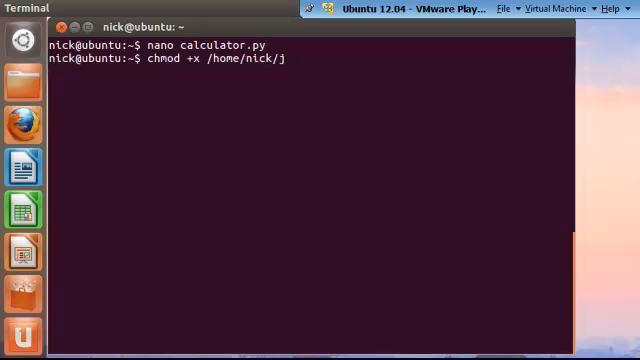
pyautogui.write('alculator.py')
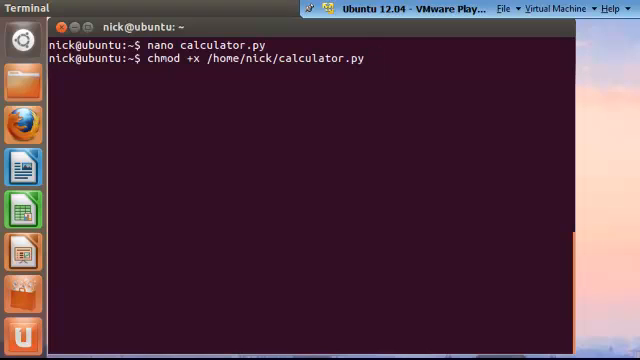
pyautogui.press('Return')
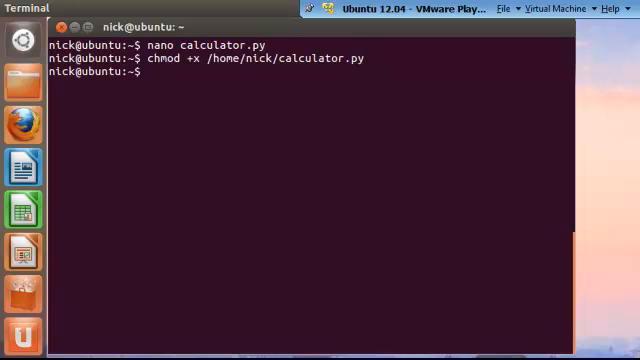
# Step: Run ./calculator.py, which fails with a SyntaxError at line 16 'if choice = 1:'
pyautogui.write('./')
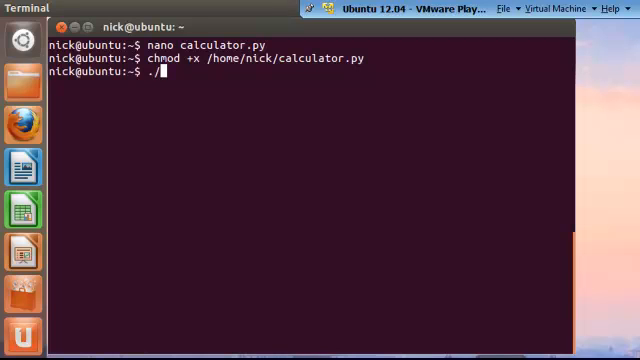
pyautogui.write('ca')
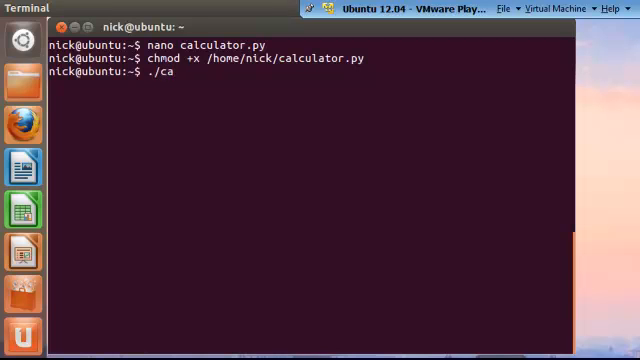
pyautogui.write('lculator.py')
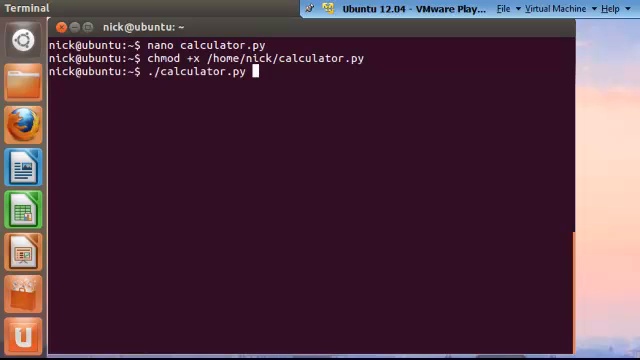
pyautogui.press('Return')
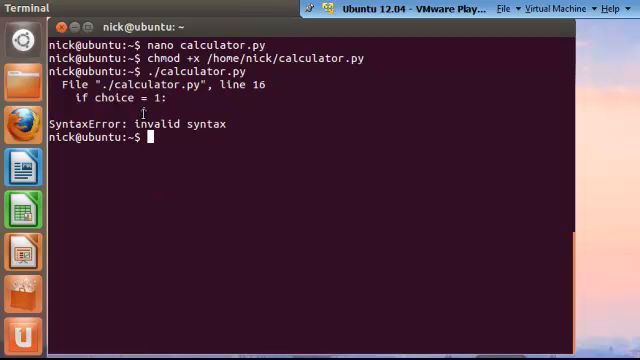
pyautogui.moveTo(196, 163)
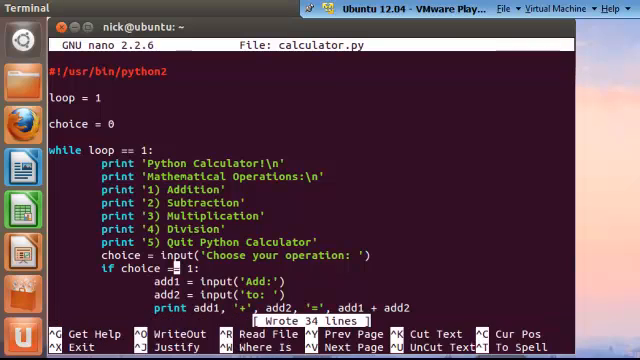
# Step: Exit nano after saving the line 16 fix, returning to the shell prompt
pyautogui.press('ctrl+x')
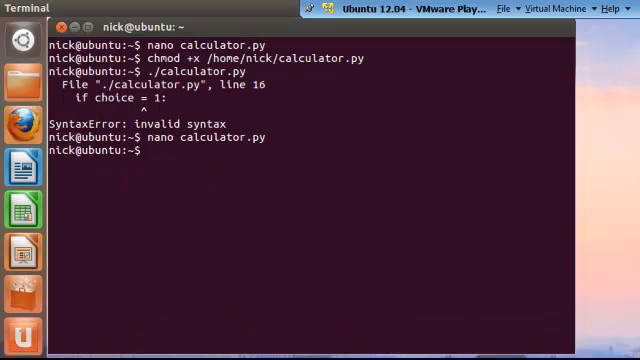
# Step: Reapply chmod +x to /home/nick/calculator.py and launch ./calculator.py
pyautogui.write('chmod +x /home/nick/calculator.py')
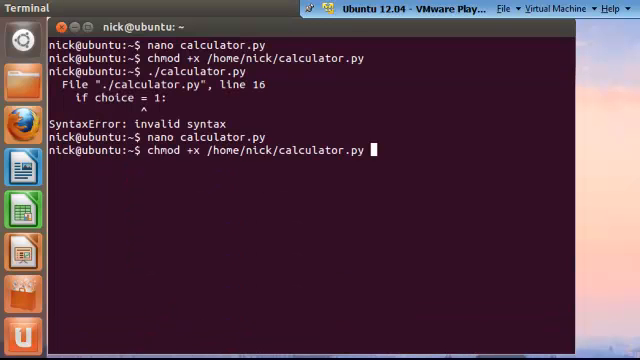
pyautogui.press('Return')
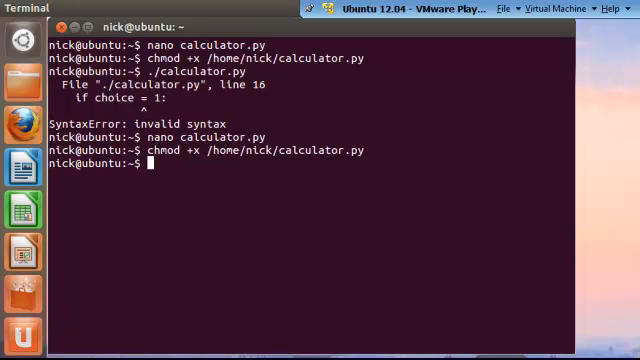
pyautogui.write('./calculator.py')
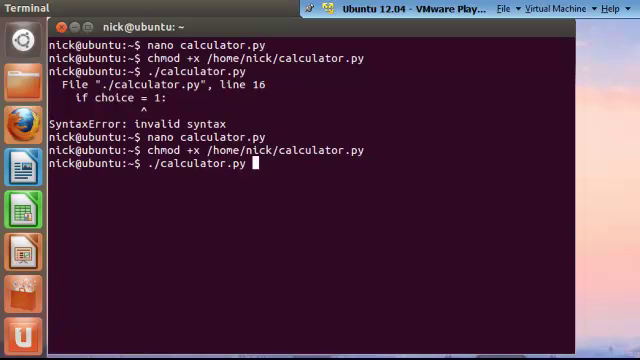
pyautogui.press('Return')
pyautogui.write('5')
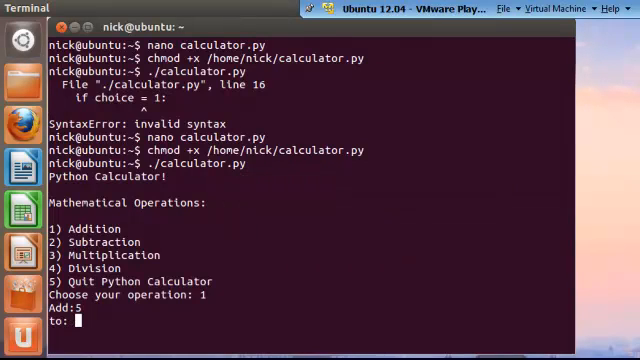
# Step: Finish 5 + 432, test subtraction, multiplication and division with 400, then enter 5
pyautogui.write('432')
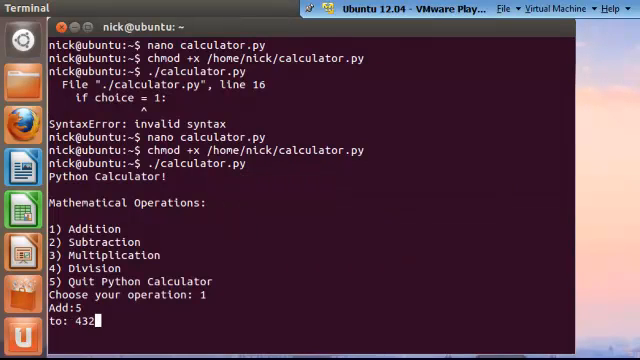
pyautogui.press('Return')
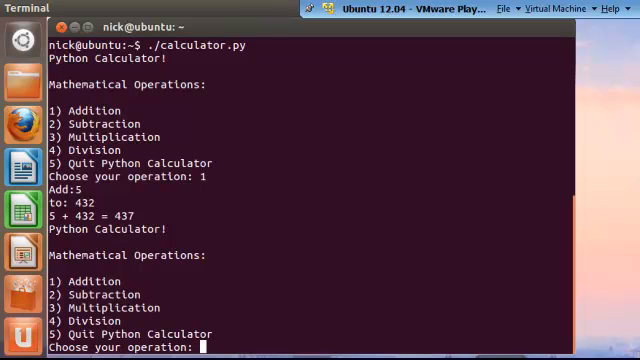
pyautogui.write('2')
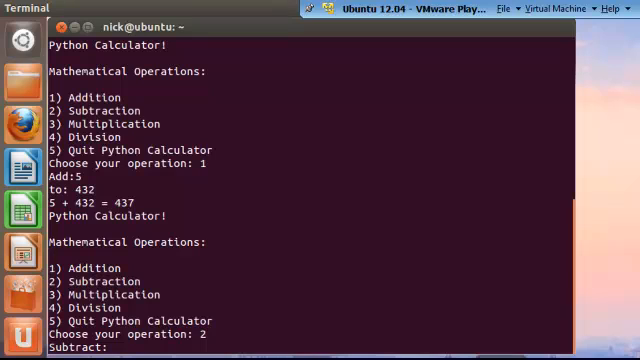
pyautogui.write('43')
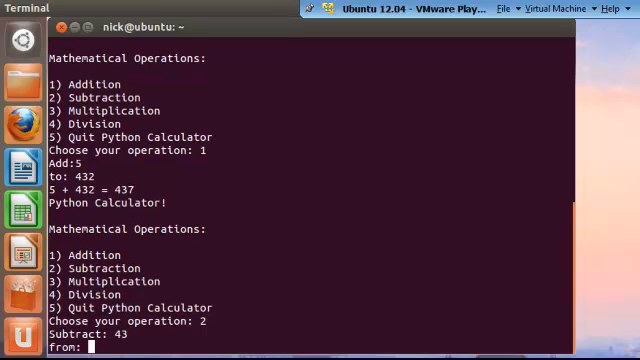
pyautogui.write('4')
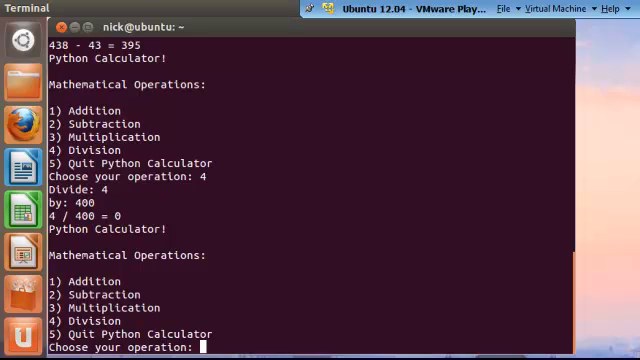
pyautogui.write('3')
pyautogui.write('60')
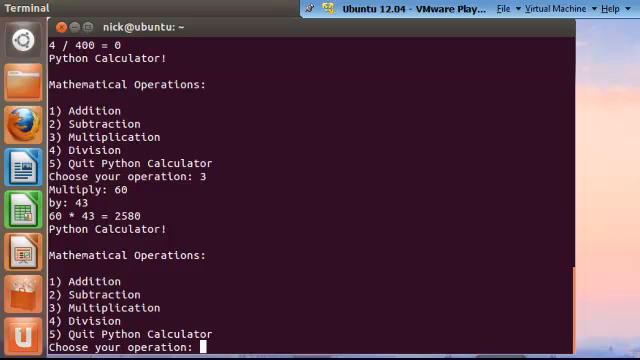
pyautogui.write('4')
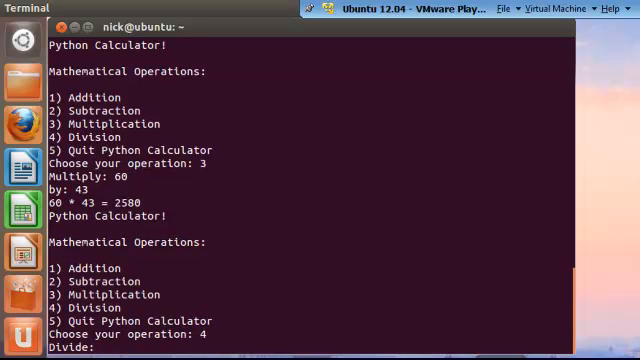
pyautogui.write('400')
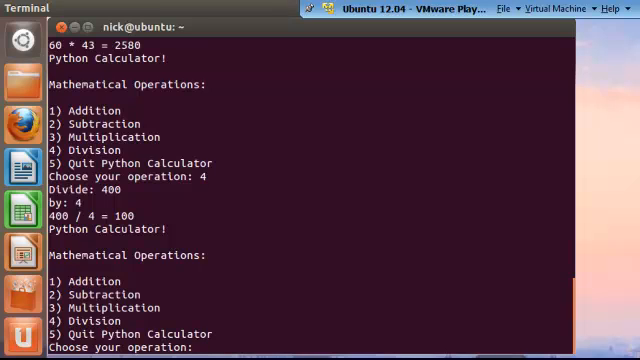
pyautogui.write('5')
pyautogui.write('ls')
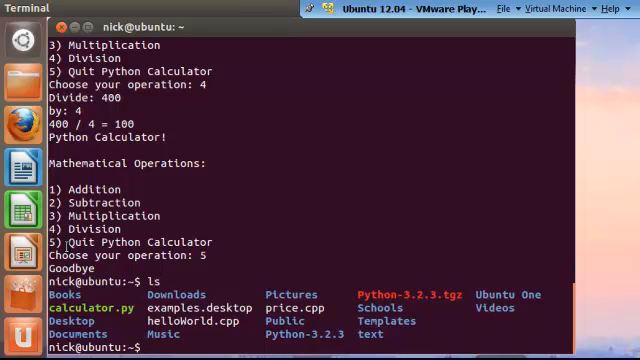
# Step: Double-click the green calculator.py name in the ls listing to highlight it
pyautogui.doubleClick(88, 307)
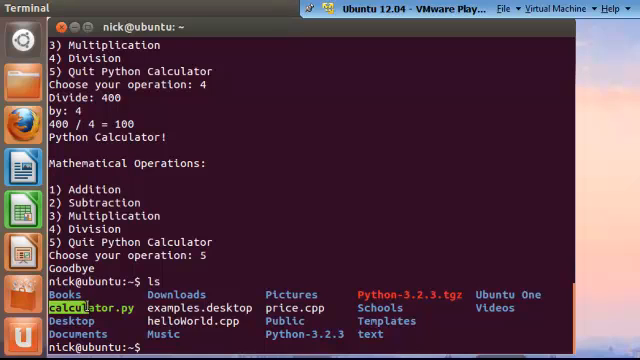